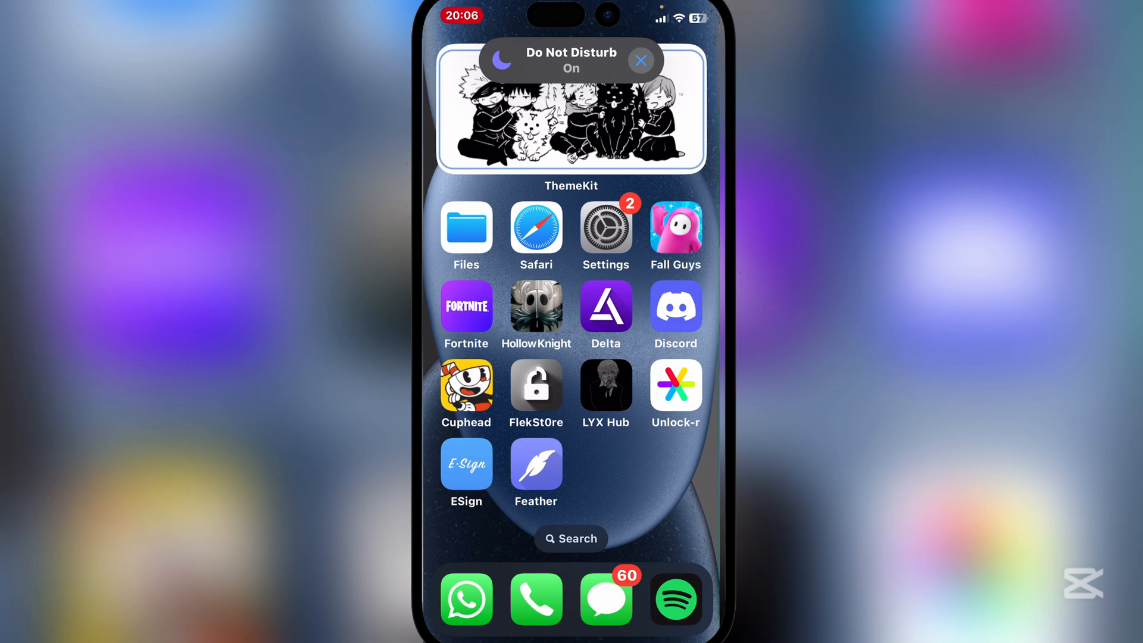
- Launch Safari from the home screen to reach the sideloading links page
click(643, 59)
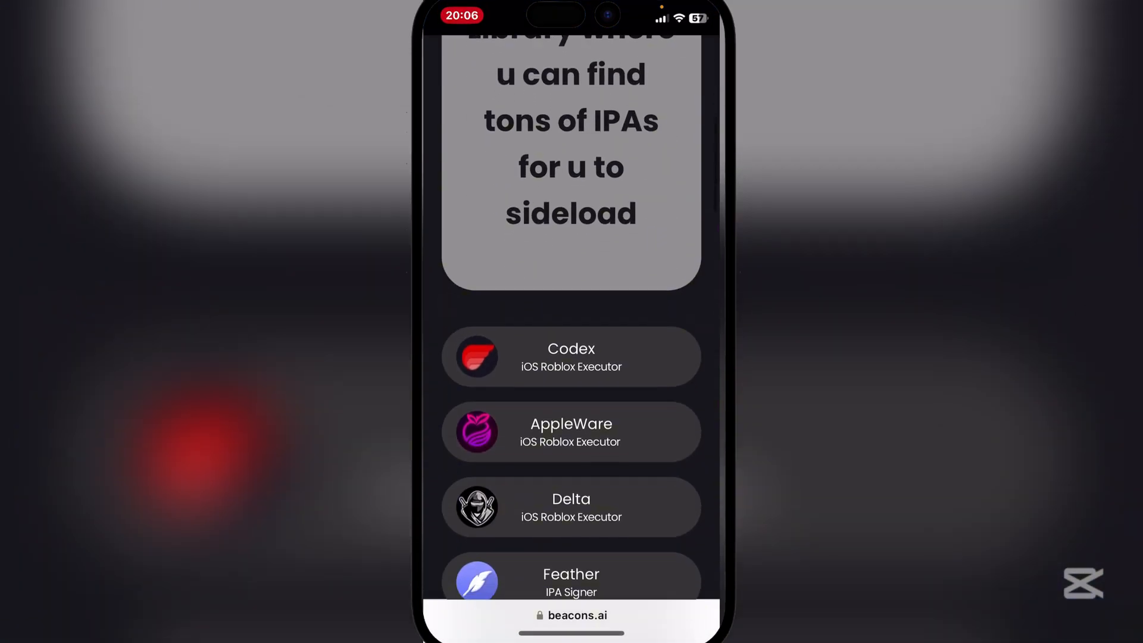
- Download the 15.5 MB ScarletAlpha zip from the beacons.ai IPA library
scroll(down, 3)
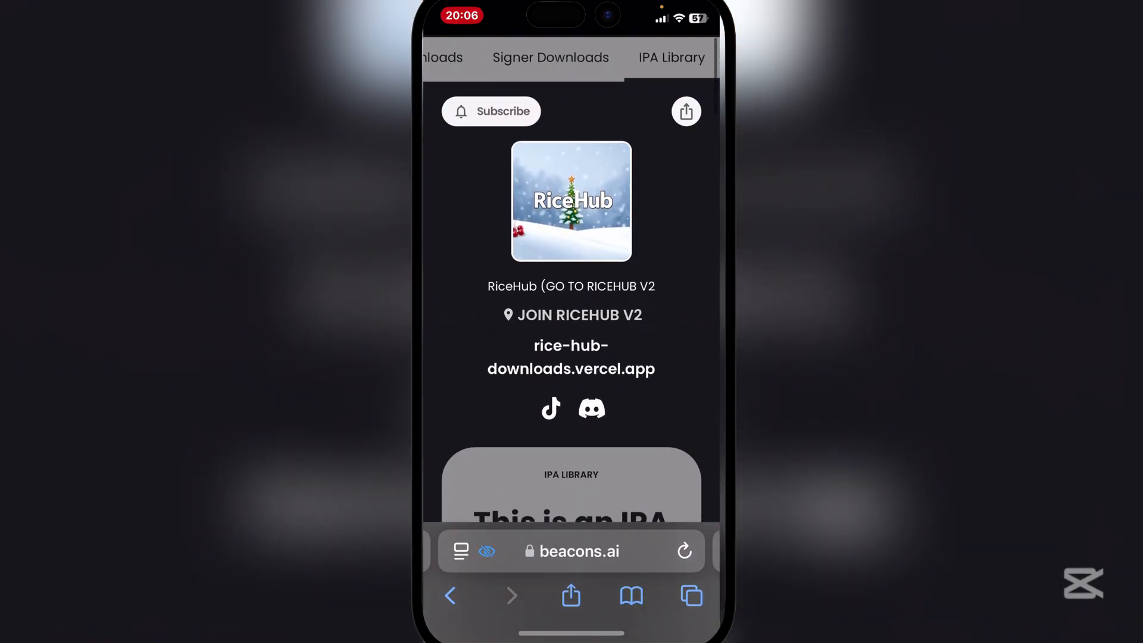
scroll(down, 3)
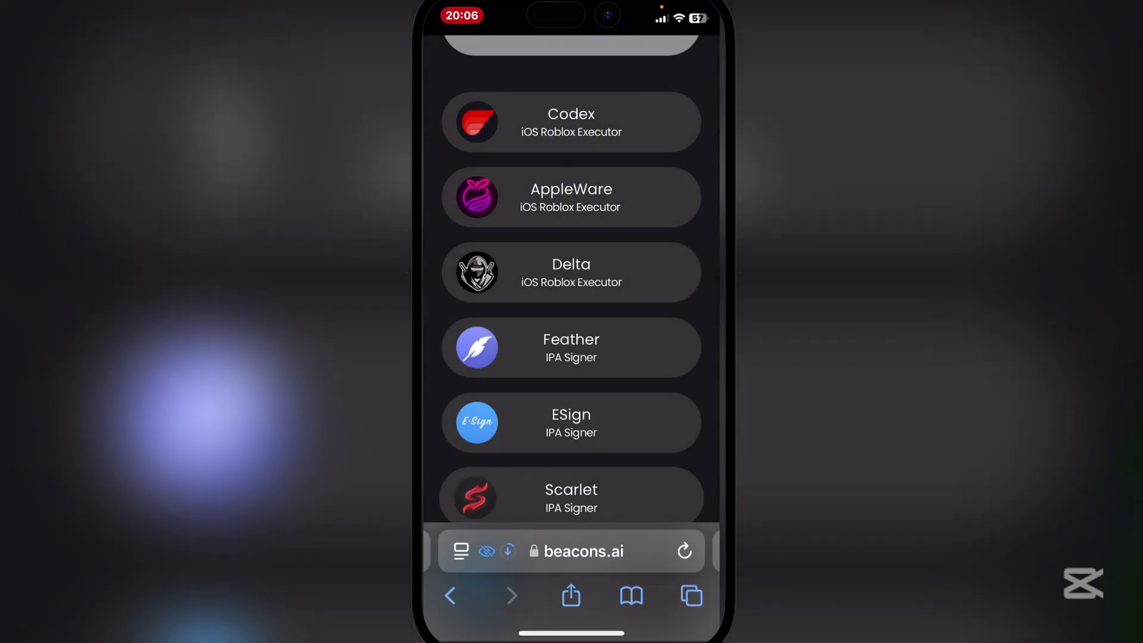
click(505, 552)
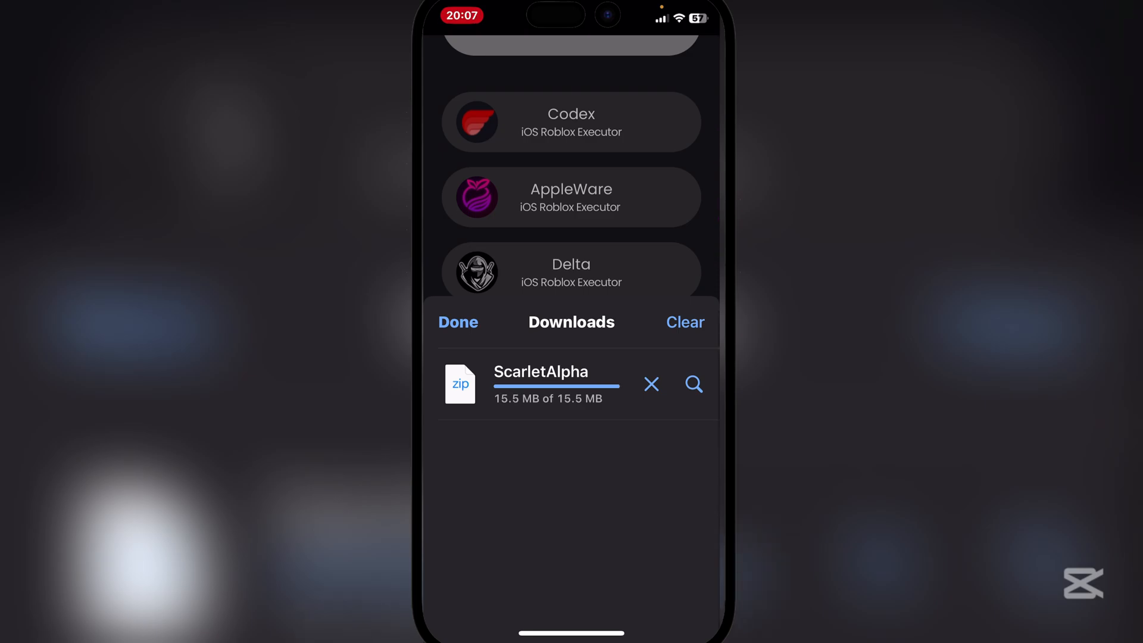
- Hand the downloaded ScarletAlpha zip off to ESign's file list
click(457, 322)
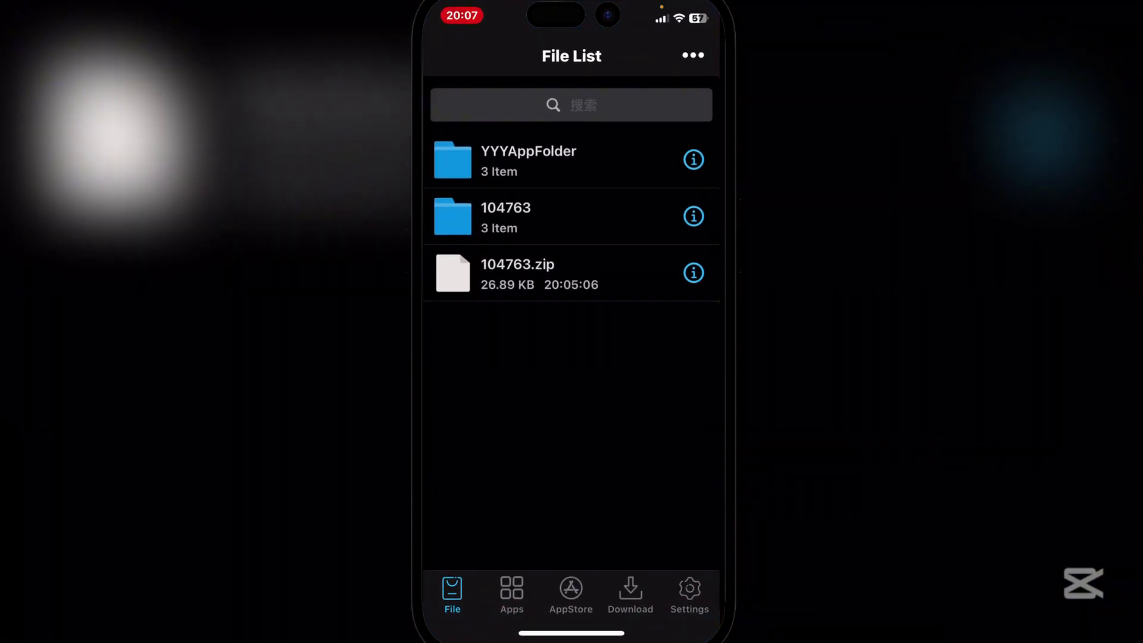
- Import ScarletAlpha 8.ipa (14.80 MB) so Scarlet V1.0 appears among unsigned apps
click(693, 55)
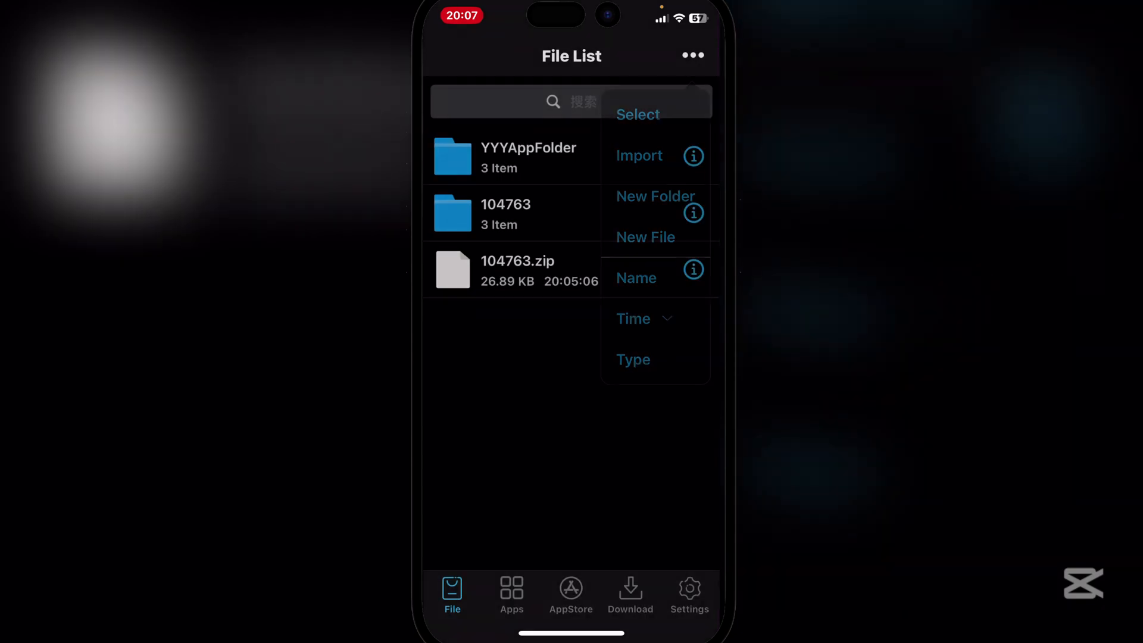
click(640, 155)
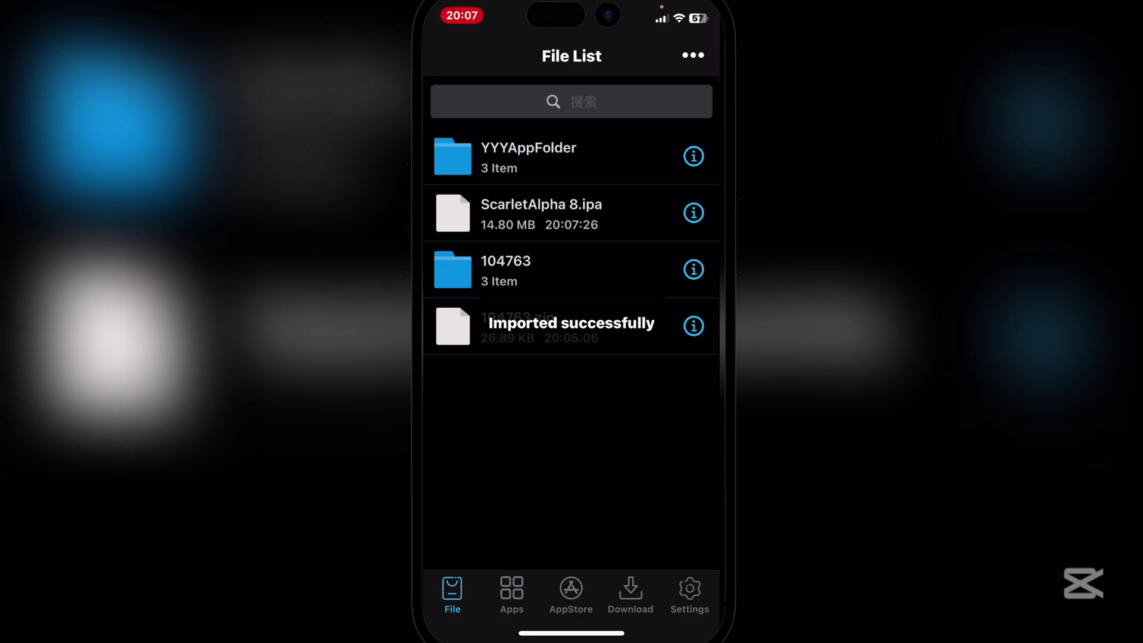
click(512, 593)
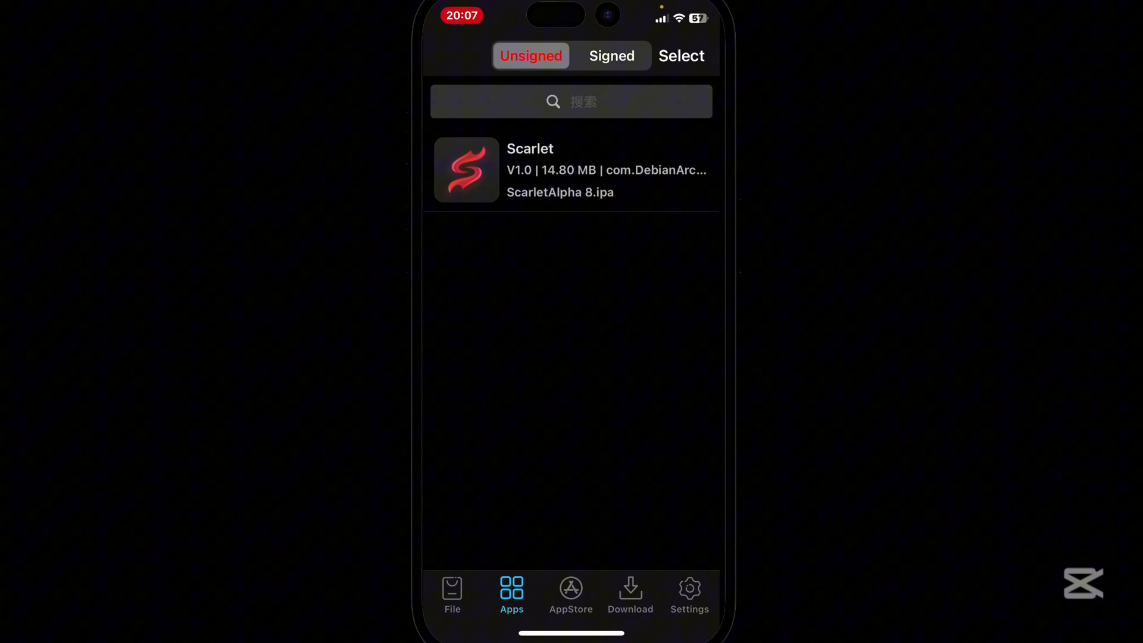
- Sign and install Scarlet so its icon lands on the home screen
click(570, 172)
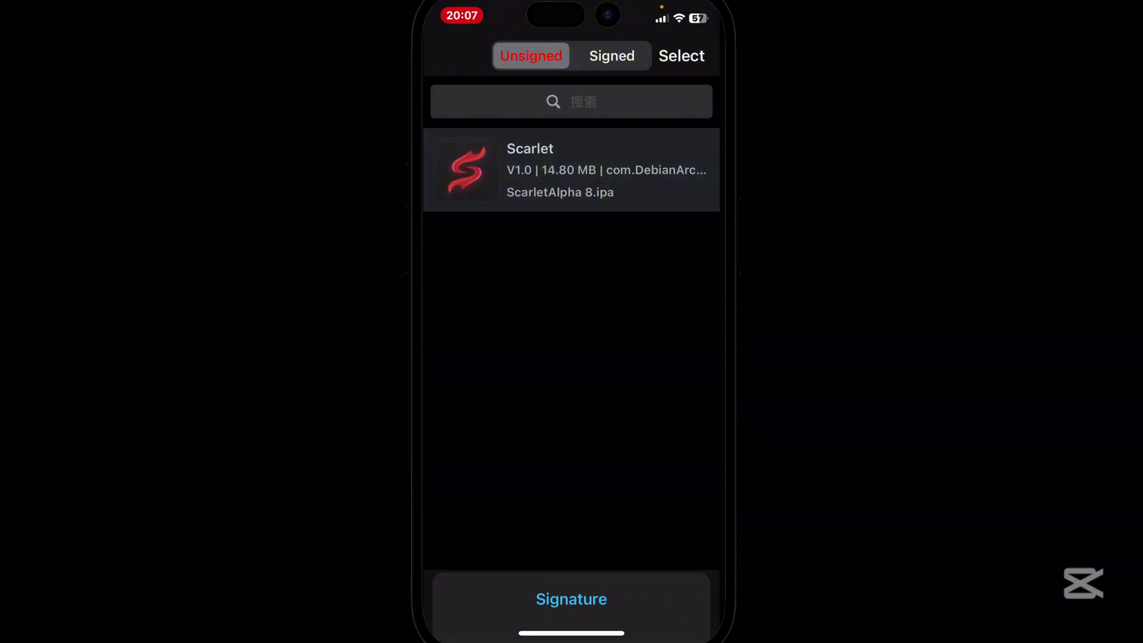
click(570, 598)
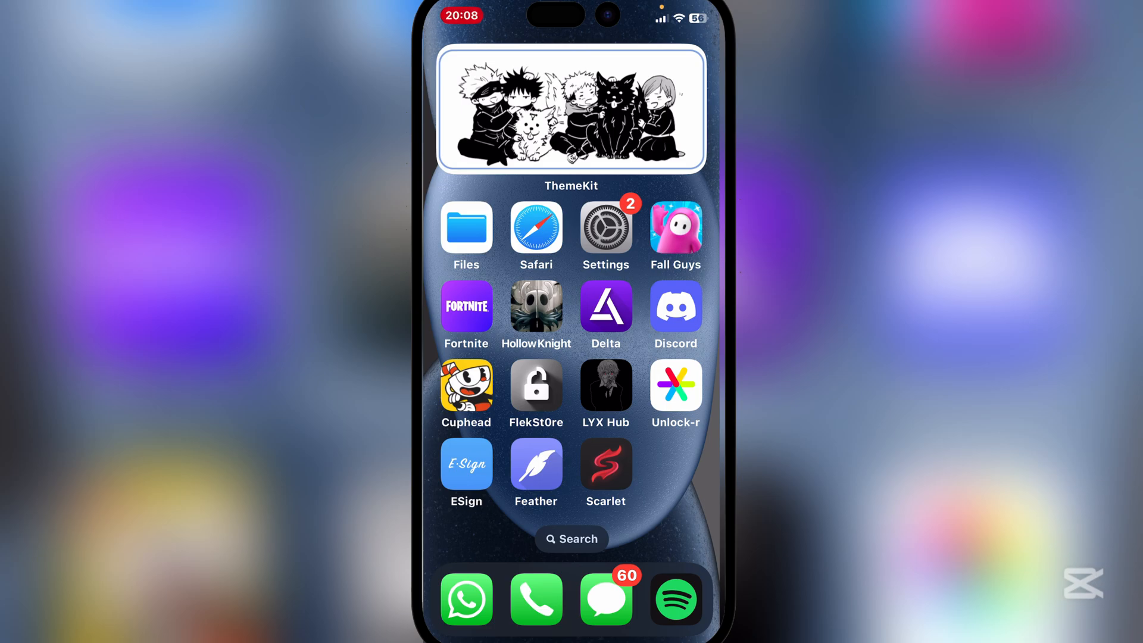
- Start the MediaFire download of the NEW V2 RICEHUB Certificates from Scarlet XO Links
click(605, 465)
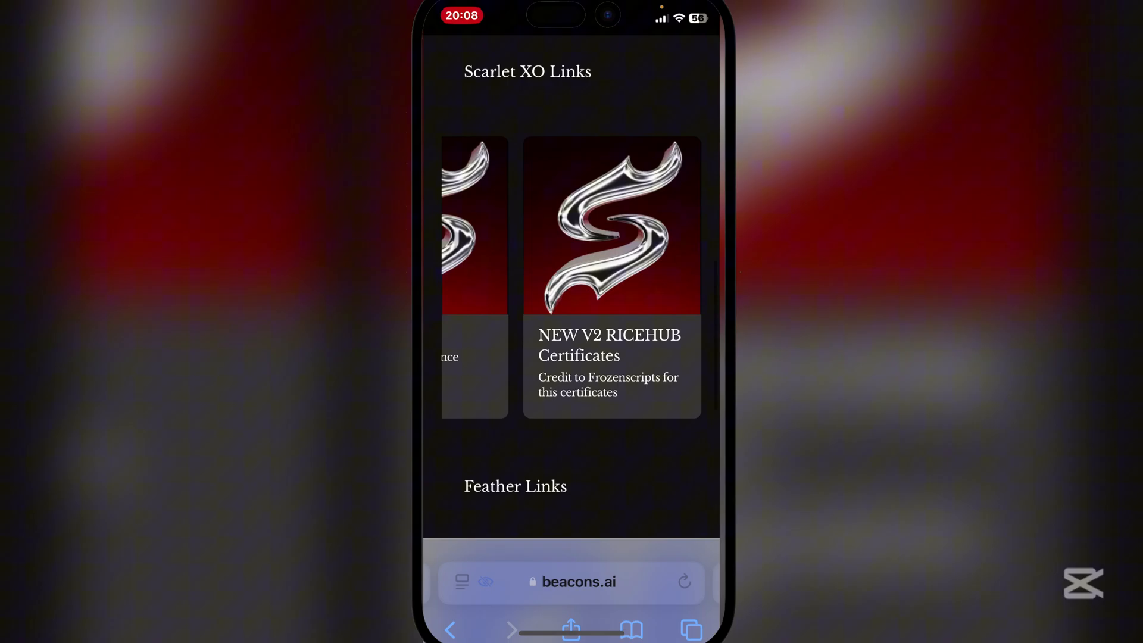
scroll(down, 3)
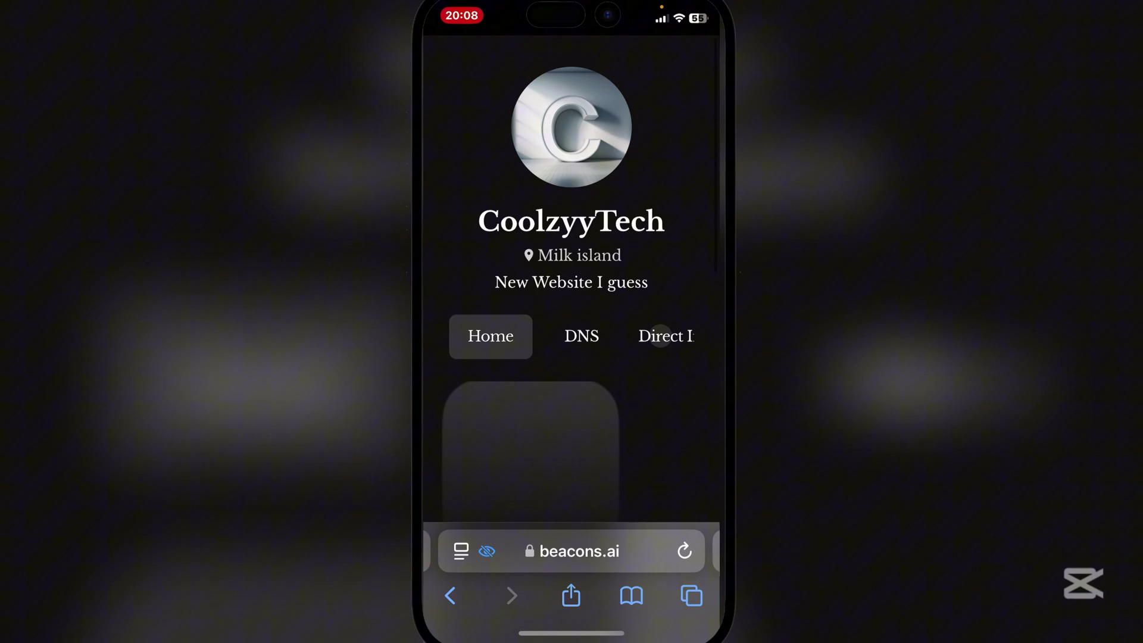
scroll(down, 3)
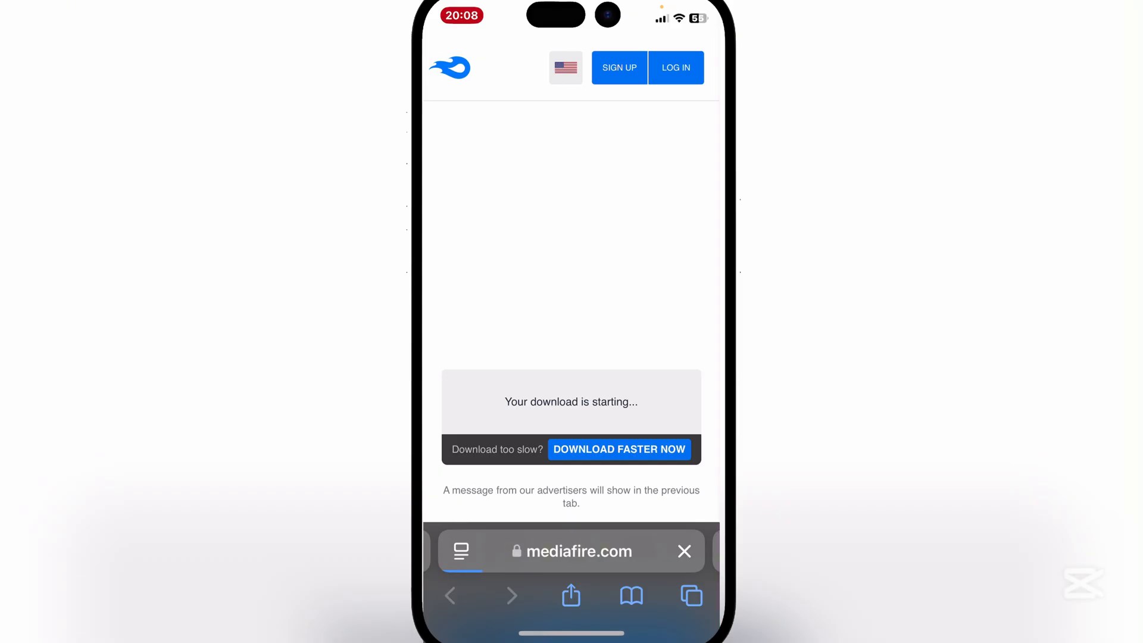
- Show Safari's downloads list with the 246 KB RICEHUB certificates zip
click(619, 448)
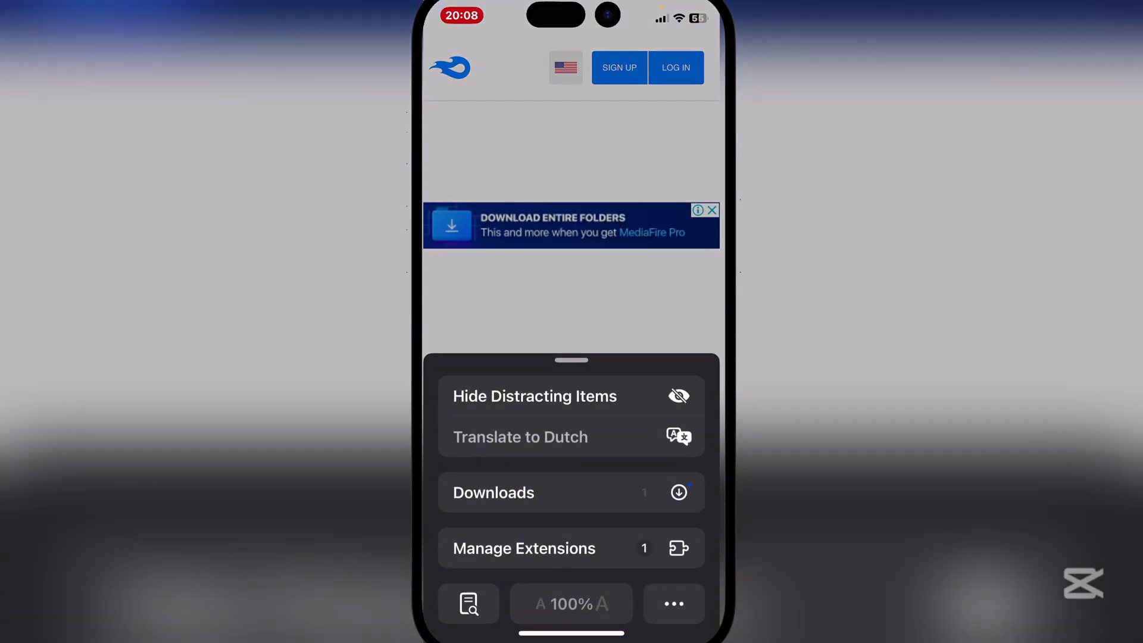
click(493, 493)
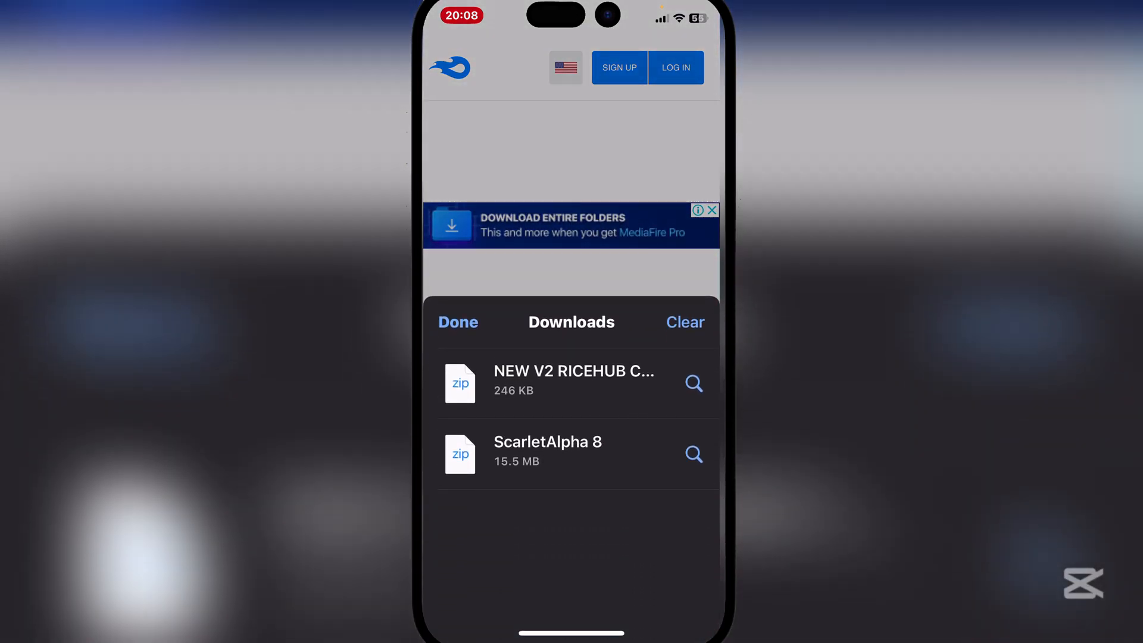